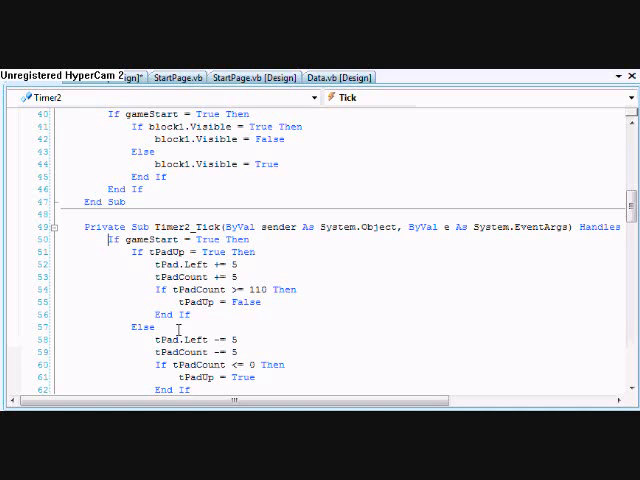
- Scroll down past the Timer2_Tick paddle-movement code
{"action": "scroll", "scroll_direction": "down", "scroll_amount": 3}
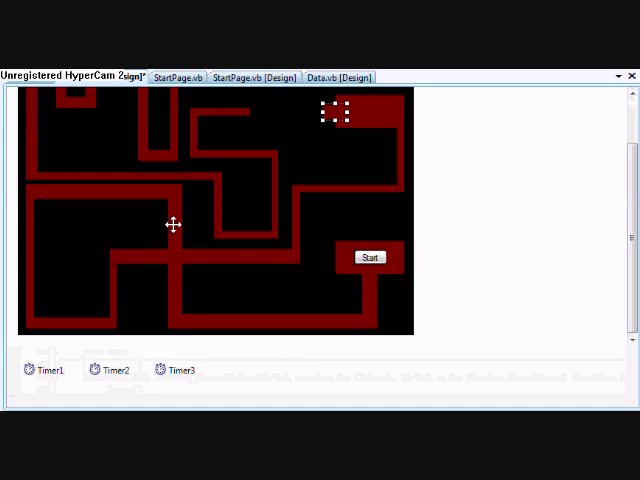
{"action": "mouse_move", "coordinate": [200, 76]}
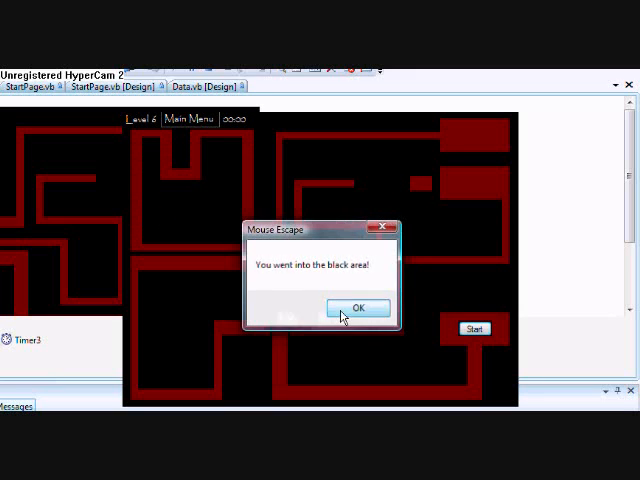
- Dismiss both level 6 black-area loss messages and return to the main menu
{"action": "left_click", "coordinate": [359, 307]}
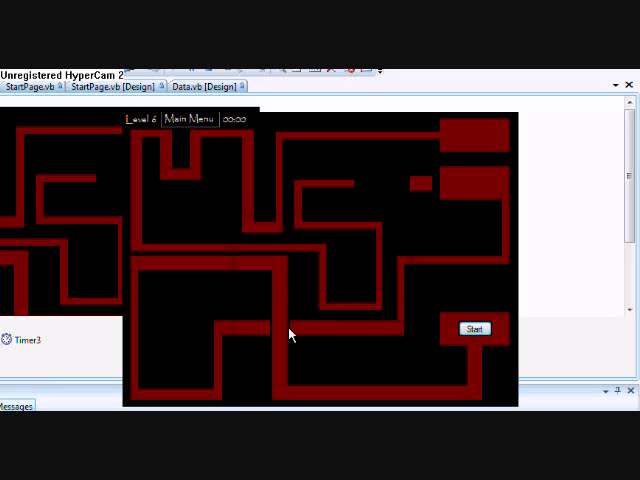
{"action": "mouse_move", "coordinate": [286, 330]}
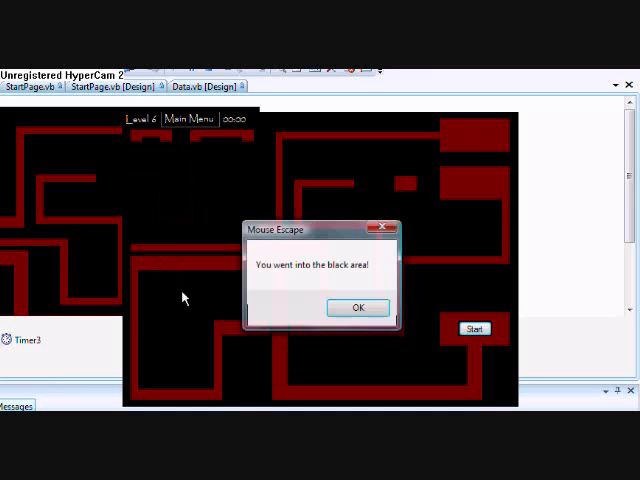
{"action": "left_click", "coordinate": [357, 307]}
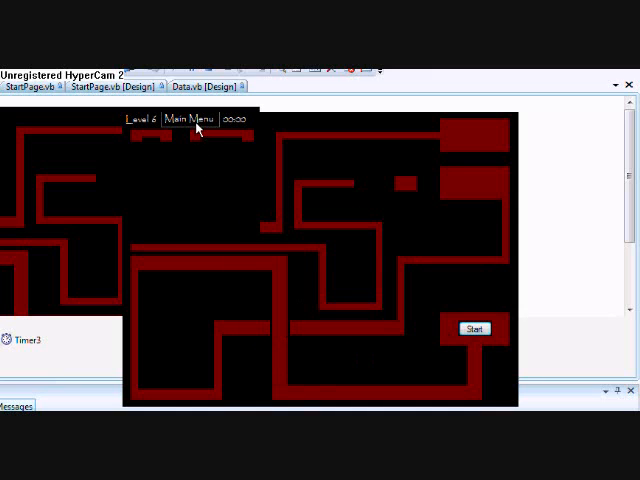
{"action": "left_click", "coordinate": [188, 119]}
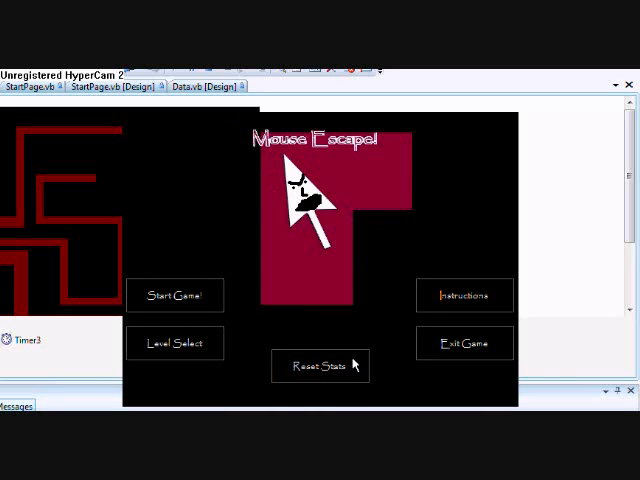
- Close the game and move through the Level6 code to Level6_Load and Label5_MouseEnter
{"action": "left_click", "coordinate": [174, 343]}
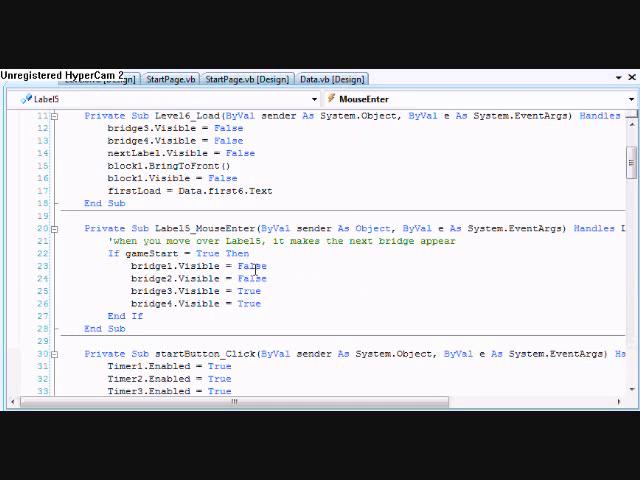
{"action": "left_click_drag", "start_coordinate": [235, 277], "coordinate": [280, 277]}
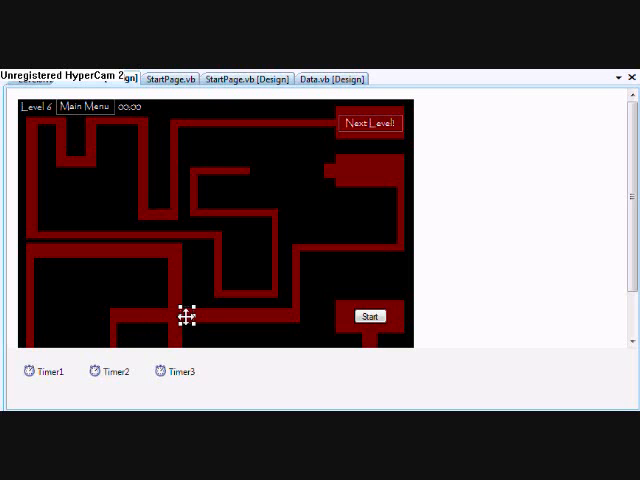
{"action": "mouse_move", "coordinate": [182, 173]}
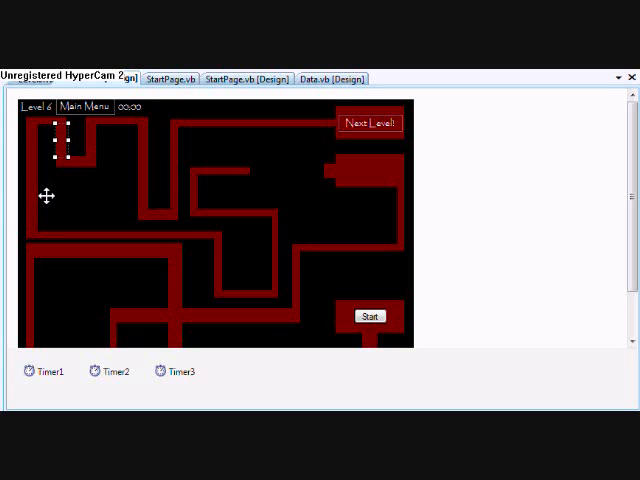
{"action": "mouse_move", "coordinate": [86, 205]}
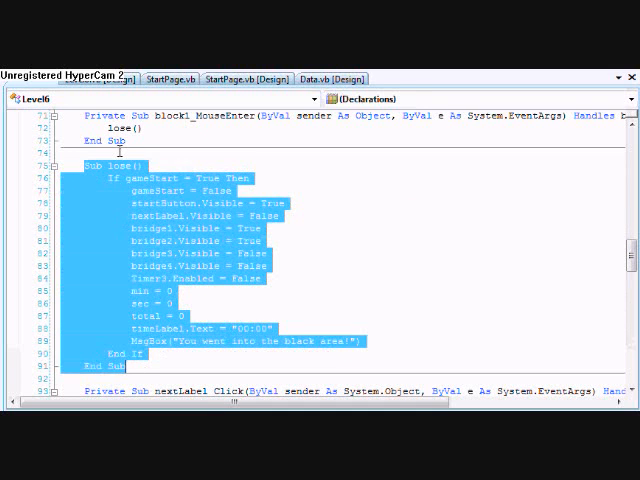
- Select the lose routine's name and highlight its reset and black-area message code
{"action": "double_click", "coordinate": [110, 164]}
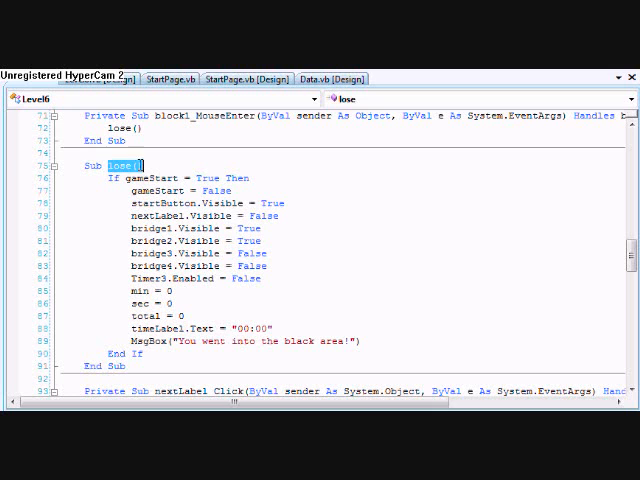
{"action": "left_click_drag", "start_coordinate": [125, 177], "coordinate": [170, 278]}
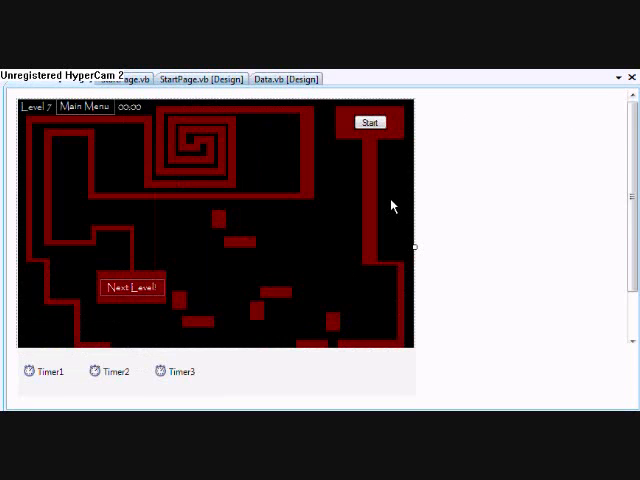
- Scroll the Level 7 designer and select Timer1 in the component tray
{"action": "scroll", "scroll_direction": "down", "scroll_amount": 3}
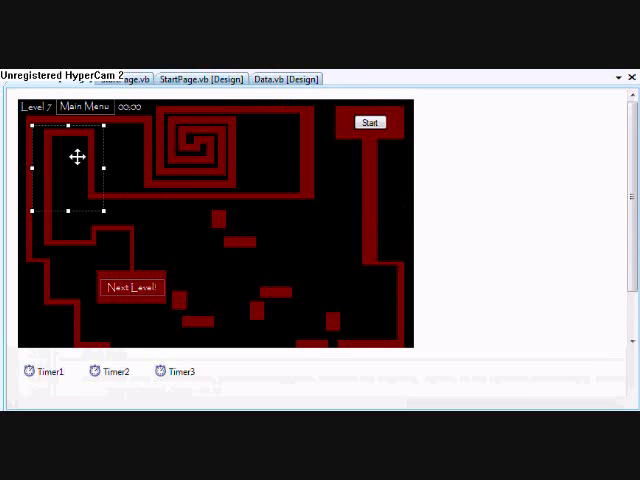
{"action": "mouse_move", "coordinate": [68, 160]}
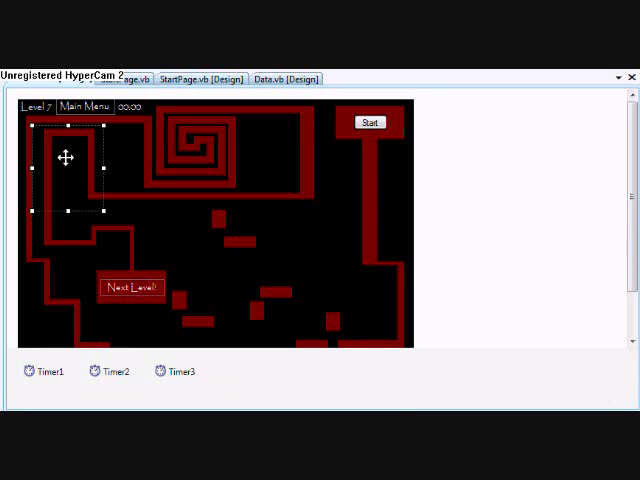
{"action": "left_click", "coordinate": [112, 371]}
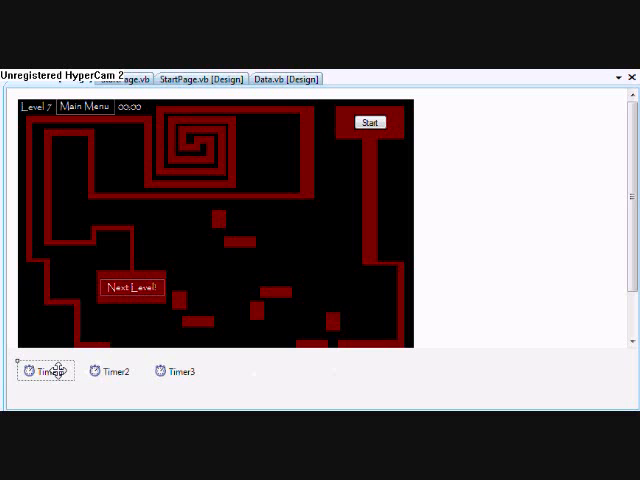
{"action": "mouse_move", "coordinate": [117, 371]}
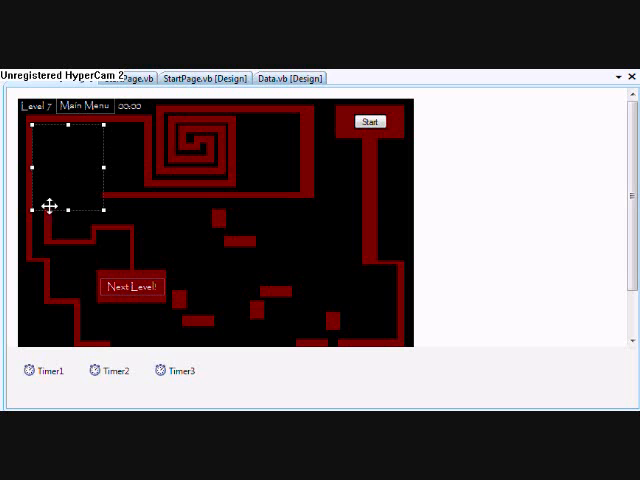
{"action": "right_click", "coordinate": [50, 205]}
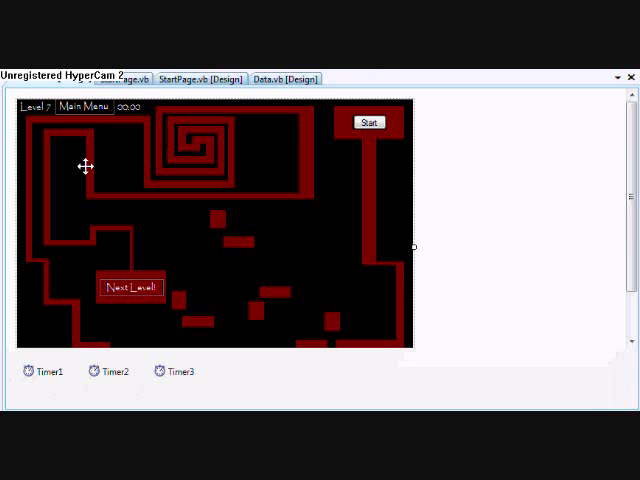
{"action": "mouse_move", "coordinate": [338, 318]}
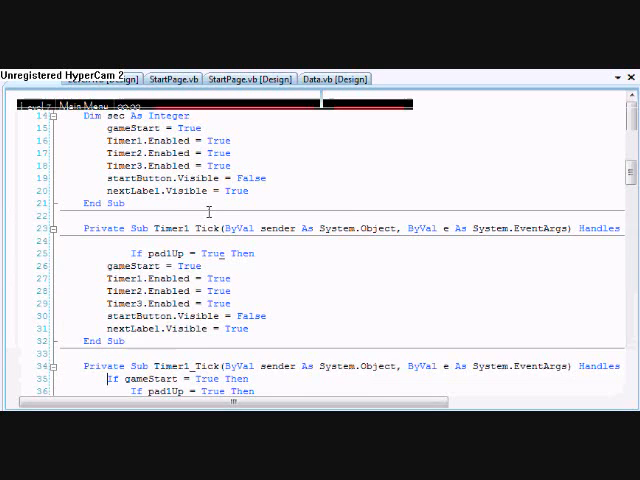
{"action": "scroll", "scroll_direction": "down", "scroll_amount": 3}
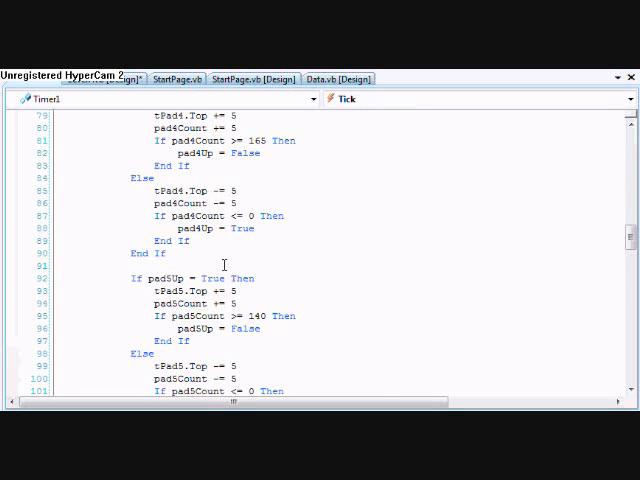
{"action": "scroll", "scroll_direction": "up", "scroll_amount": 3}
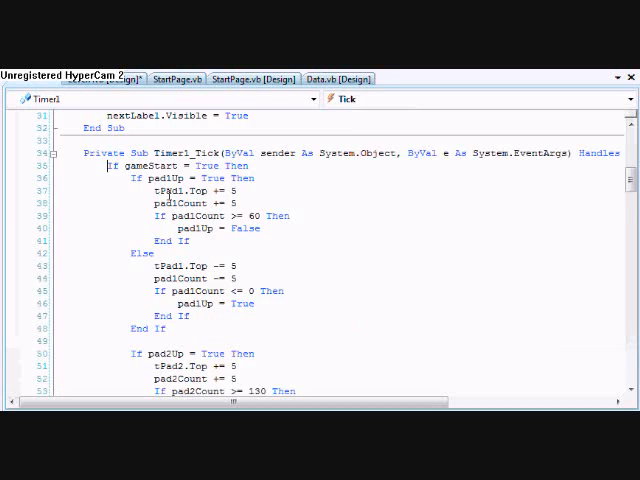
{"action": "scroll", "scroll_direction": "down", "scroll_amount": 3}
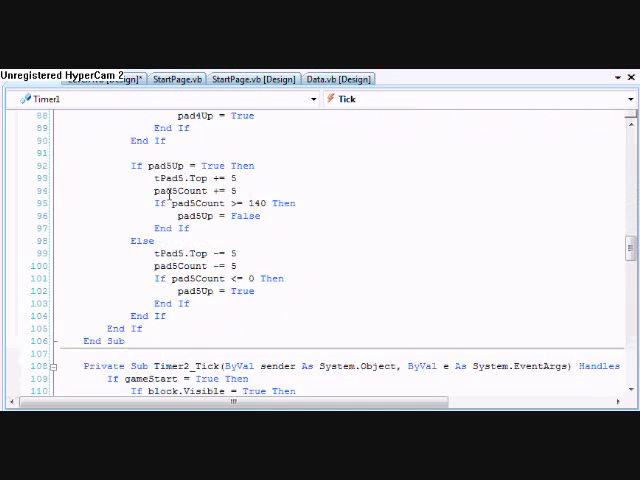
{"action": "scroll", "scroll_direction": "up", "scroll_amount": 3}
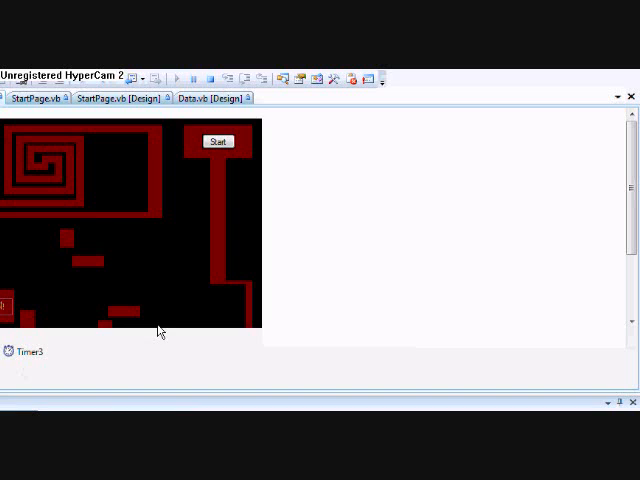
- Start level 7 and retry the maze after each black-area loss message
{"action": "left_click", "coordinate": [216, 141]}
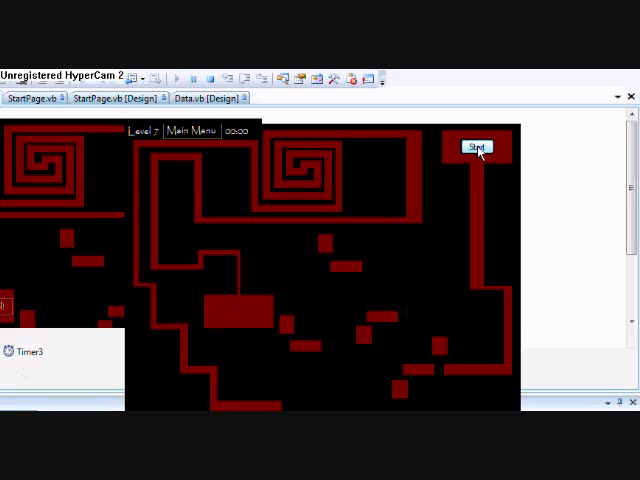
{"action": "left_click", "coordinate": [477, 147]}
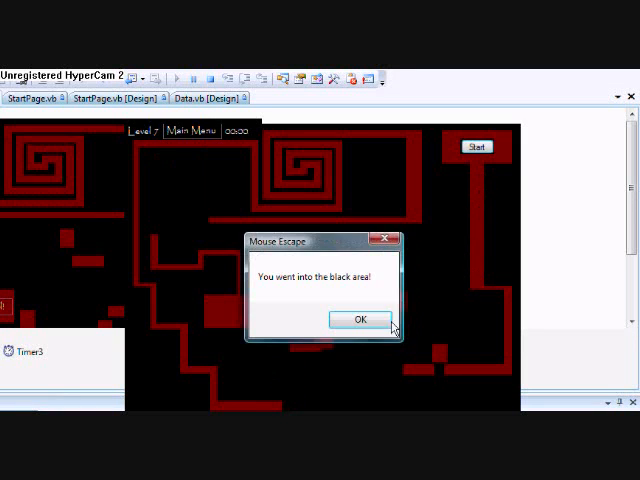
{"action": "left_click", "coordinate": [359, 319]}
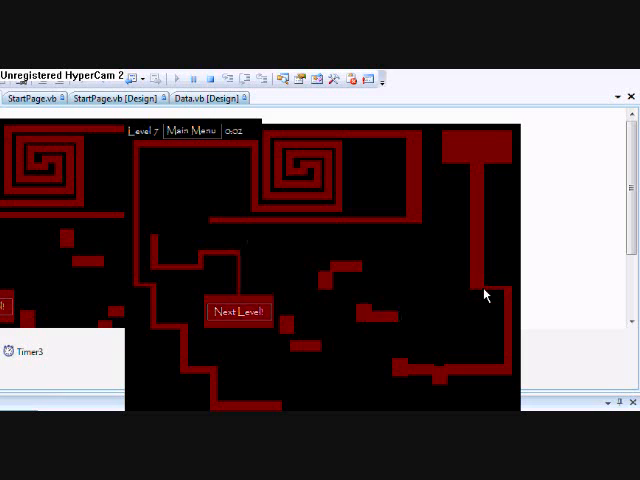
{"action": "left_click", "coordinate": [237, 311]}
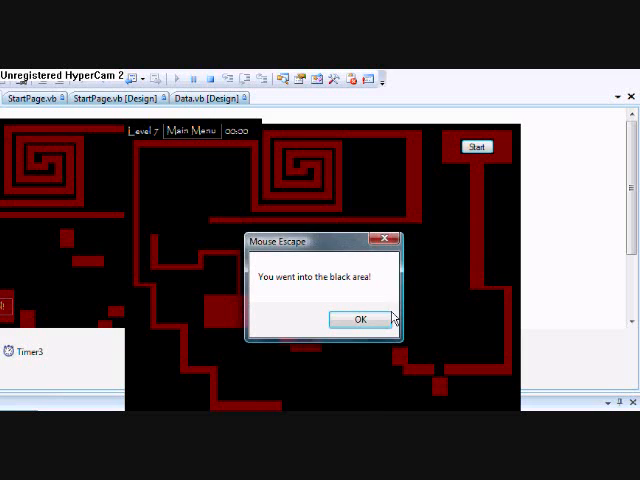
{"action": "left_click", "coordinate": [356, 319]}
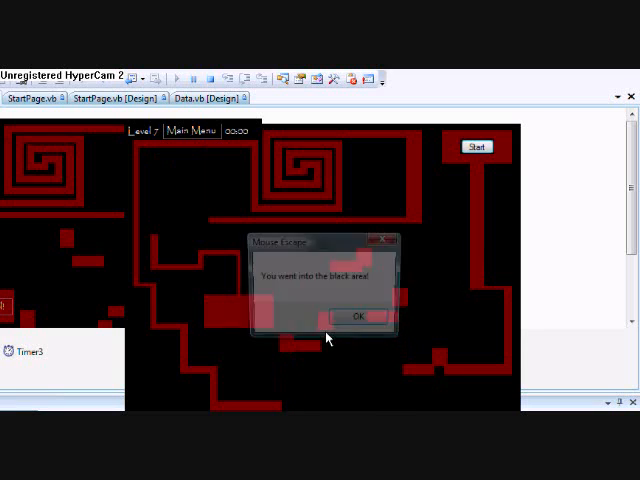
{"action": "left_click", "coordinate": [358, 316]}
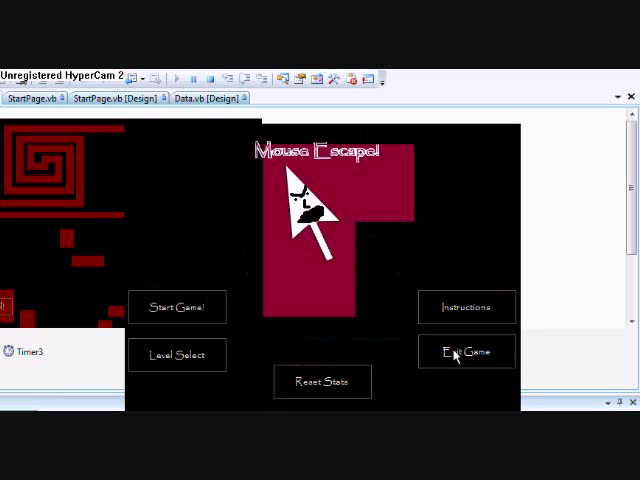
{"action": "left_click", "coordinate": [176, 307]}
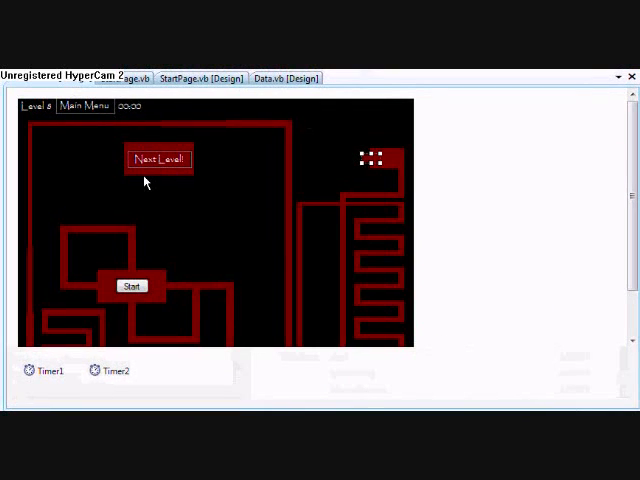
{"action": "mouse_move", "coordinate": [170, 222]}
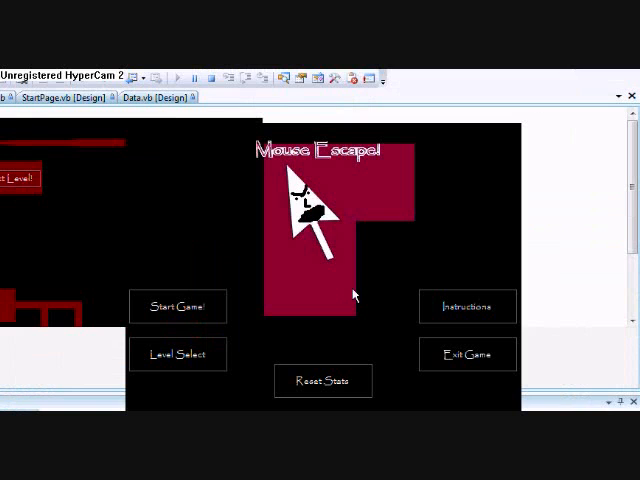
- Open level 8, start the maze run, and dismiss the black-area loss message
{"action": "left_click", "coordinate": [177, 353]}
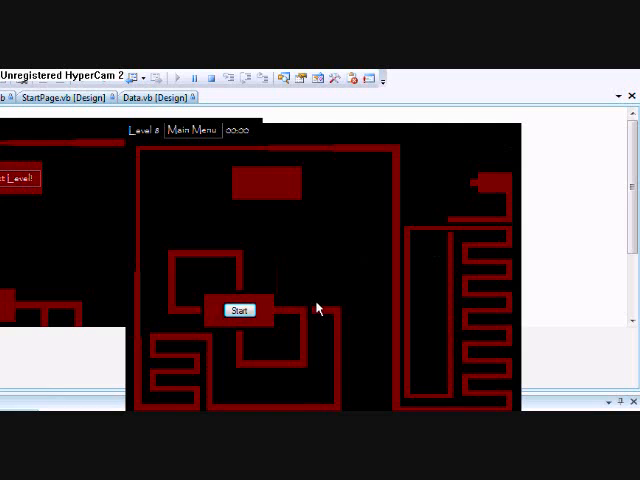
{"action": "mouse_move", "coordinate": [286, 302]}
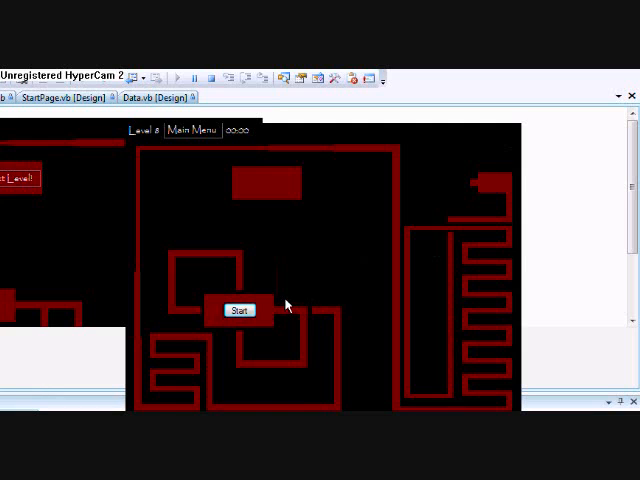
{"action": "left_click", "coordinate": [240, 310]}
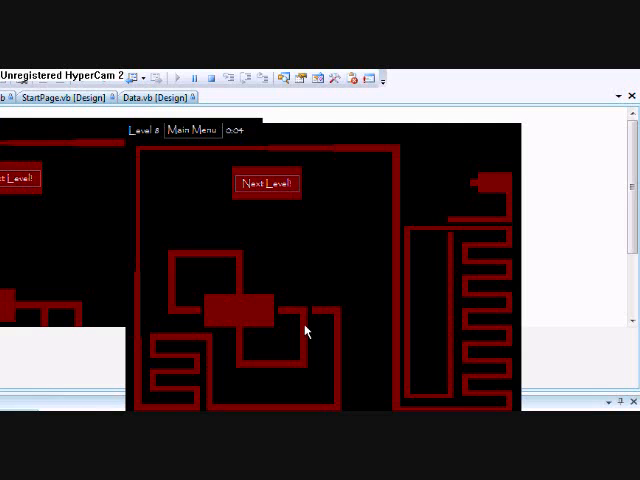
{"action": "mouse_move", "coordinate": [247, 372]}
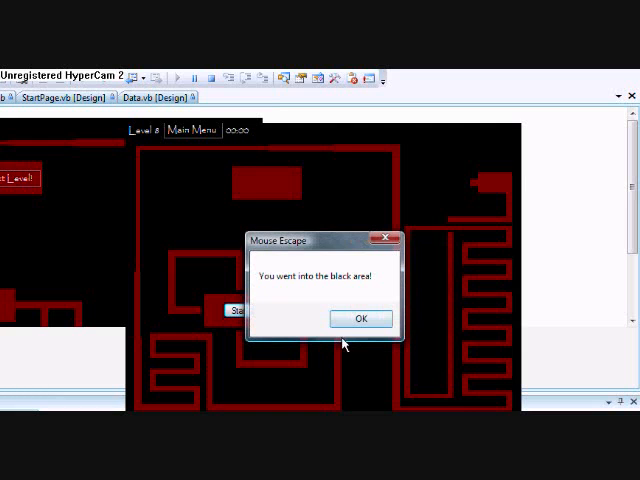
{"action": "left_click", "coordinate": [361, 318]}
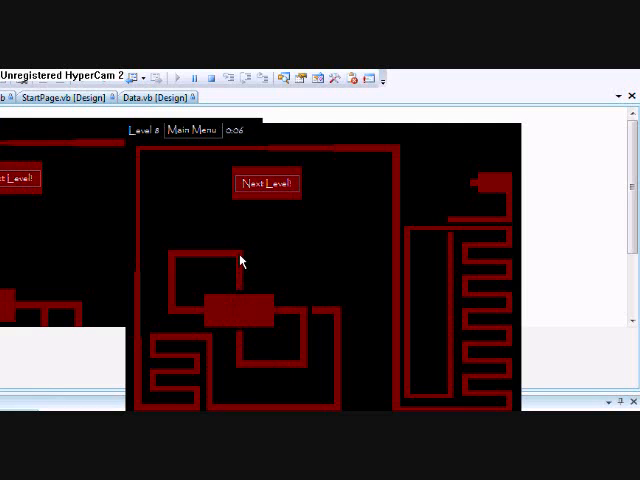
{"action": "mouse_move", "coordinate": [173, 268]}
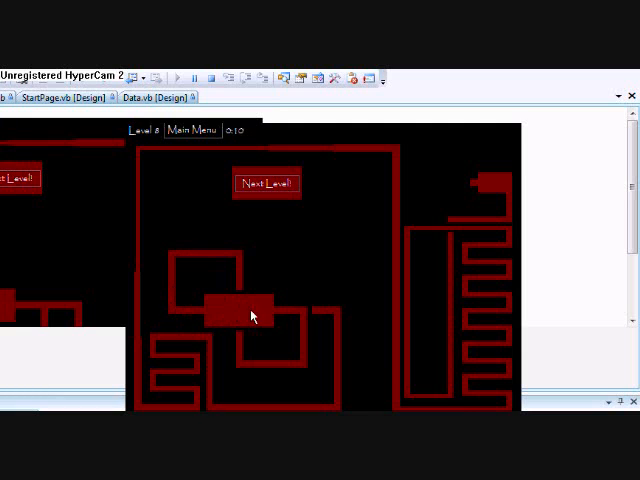
{"action": "mouse_move", "coordinate": [340, 315]}
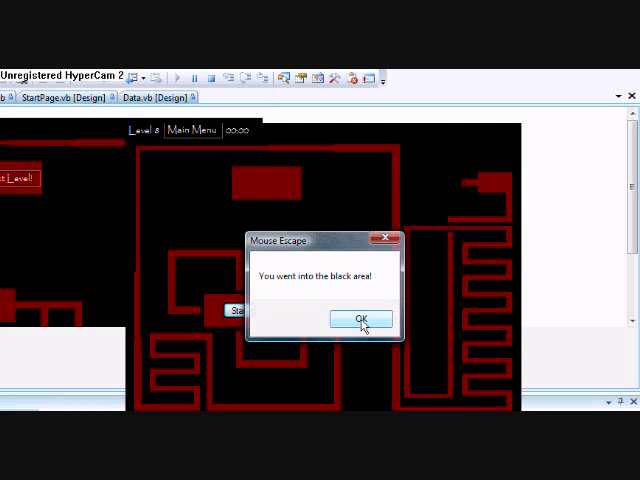
- Dismiss the black-area message so level 8 resets to its Start position
{"action": "left_click", "coordinate": [360, 318]}
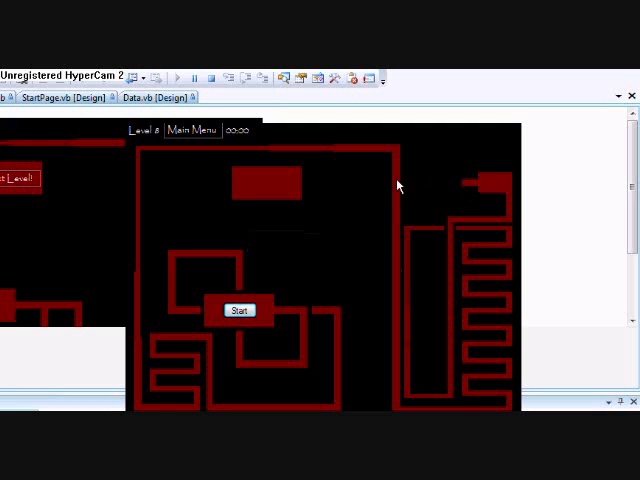
{"action": "mouse_move", "coordinate": [352, 192]}
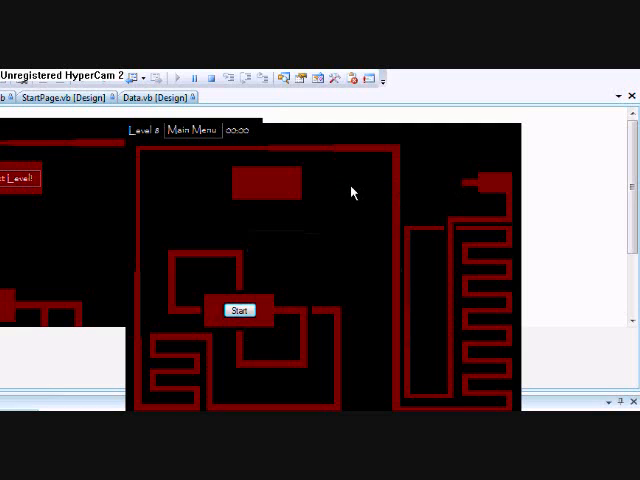